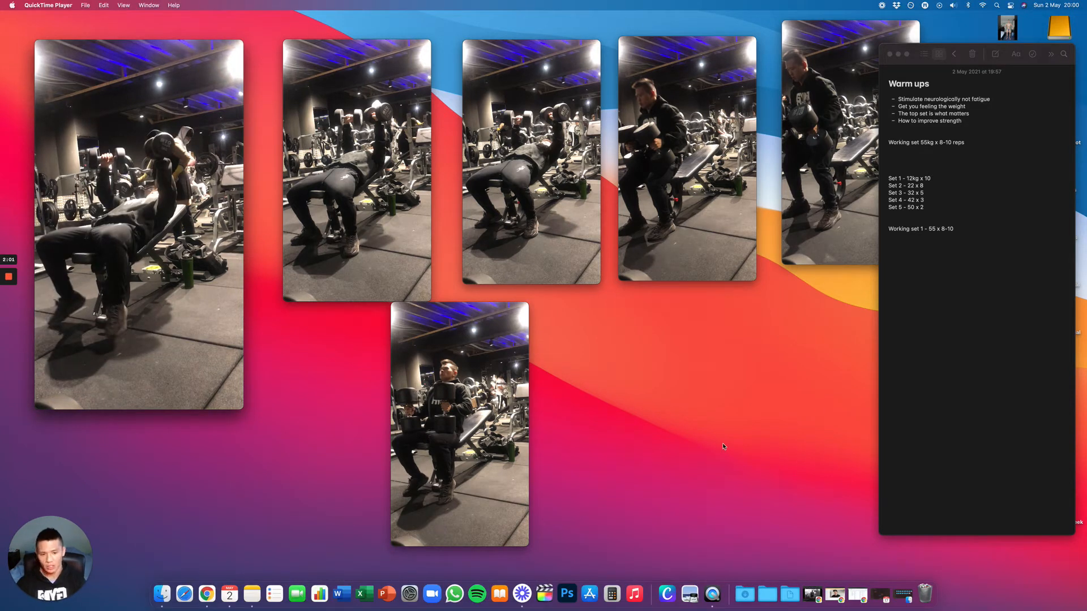
mouse_move(737, 395)
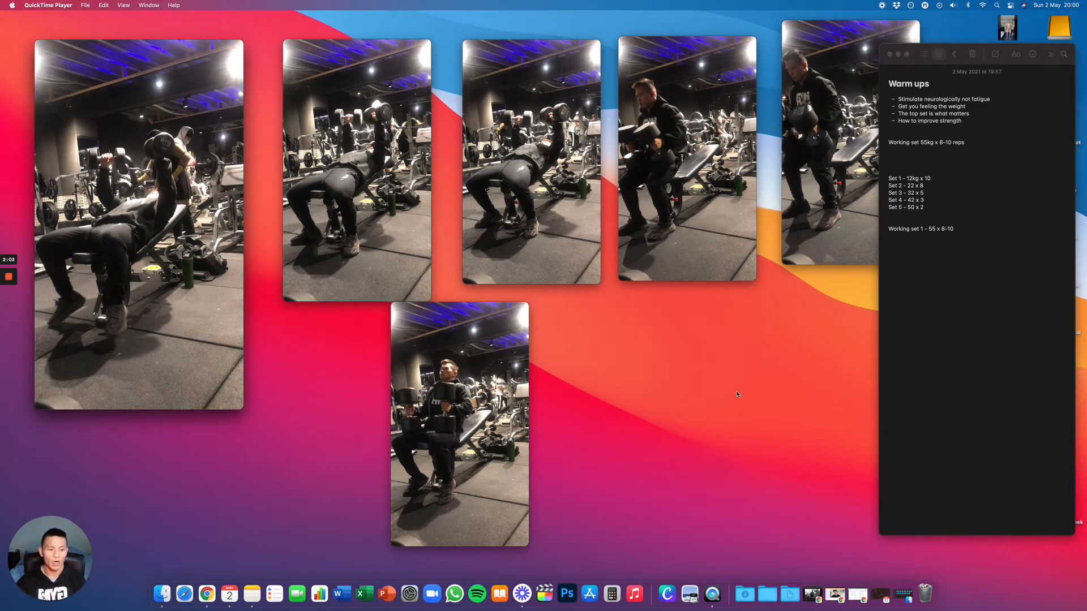
mouse_move(926, 296)
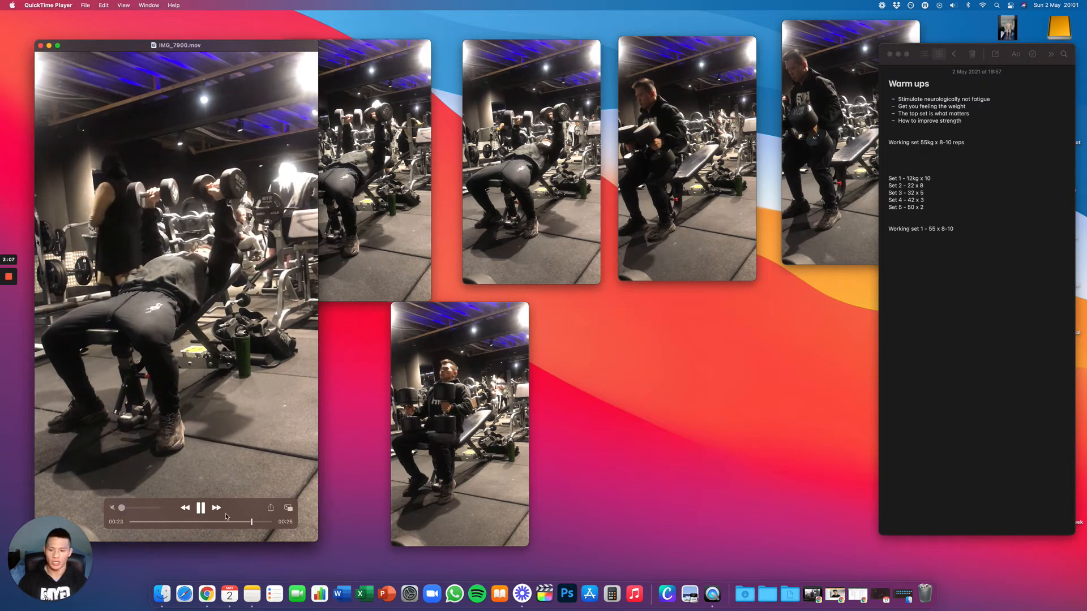
Enlarge IMG_7901.mov, rewind it to 00:00, play it through and pause
click(201, 509)
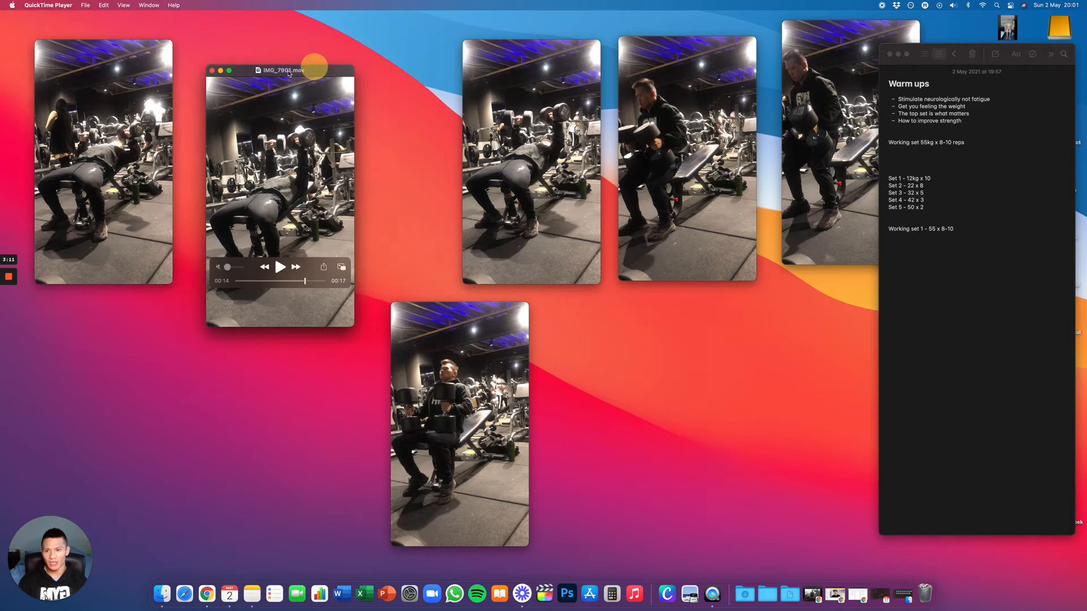
drag(280, 70, 252, 76)
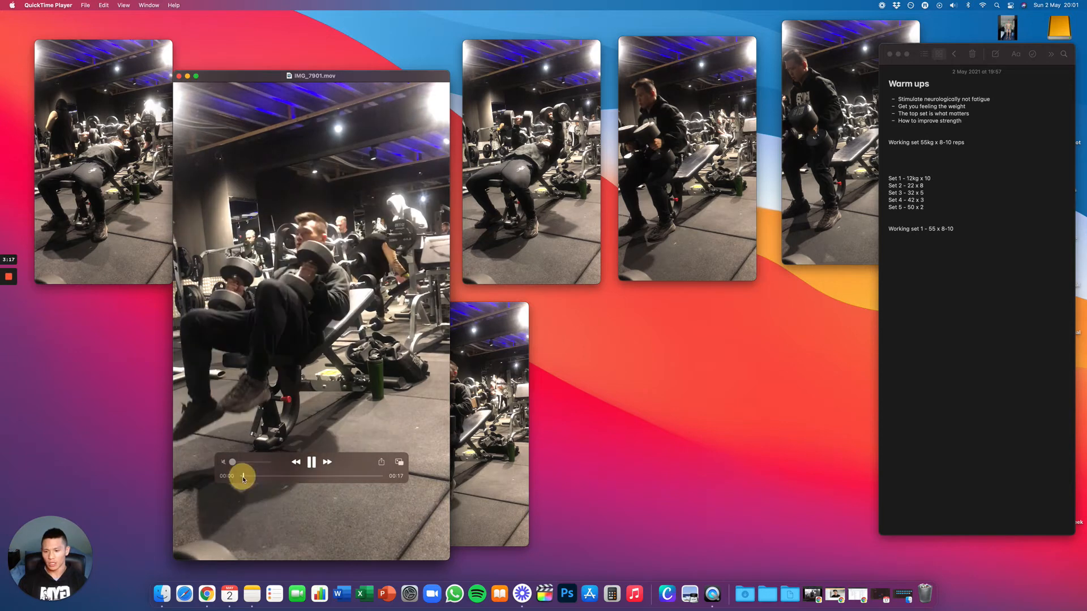
drag(243, 476, 257, 477)
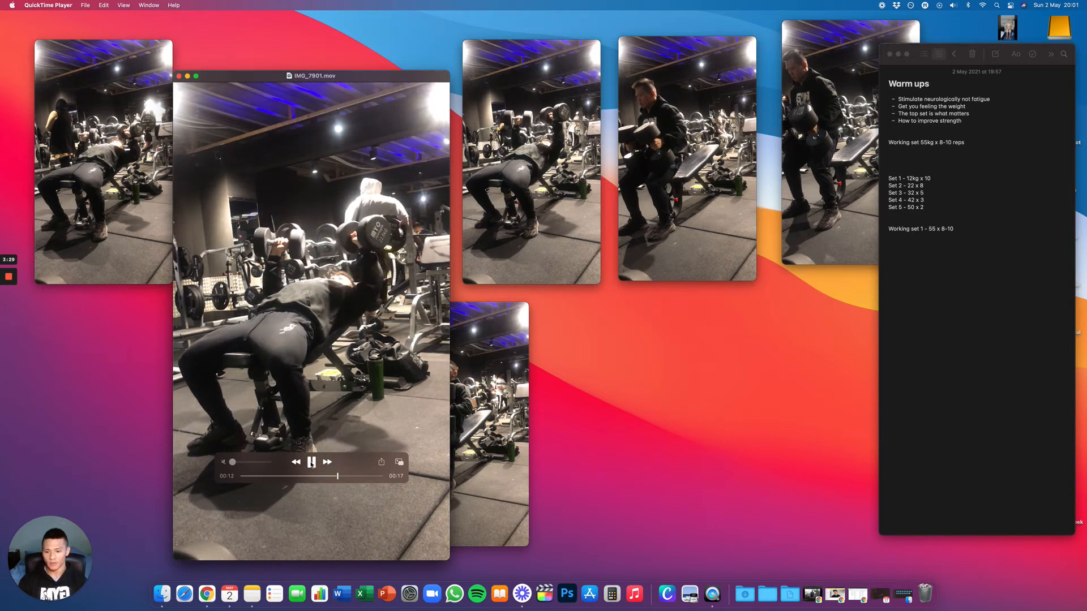
click(178, 76)
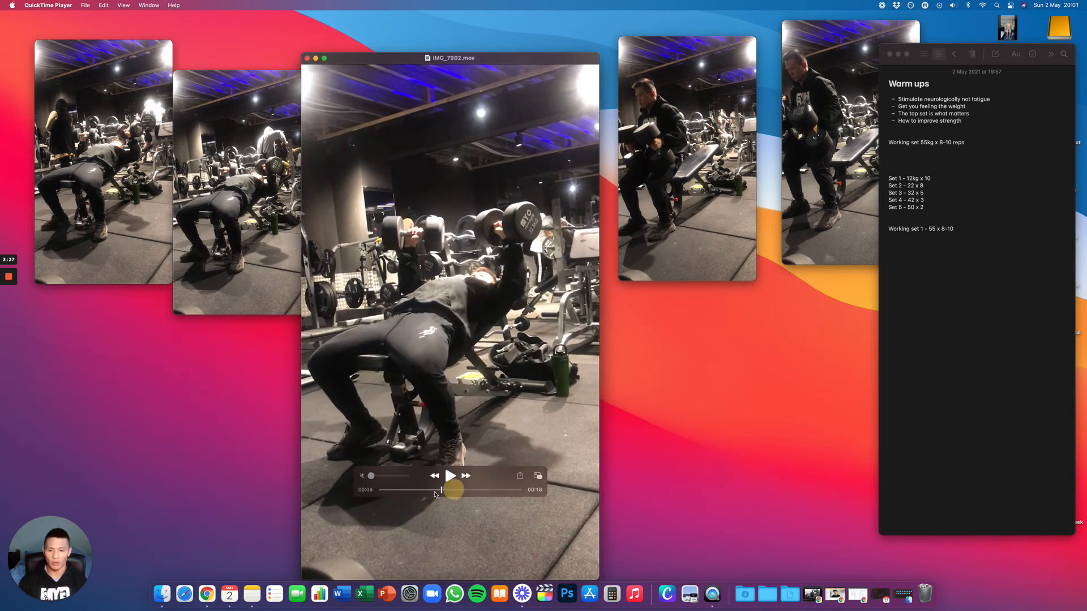
Rewind IMG_7902.mov to its start, play it, then pause
drag(442, 490, 380, 490)
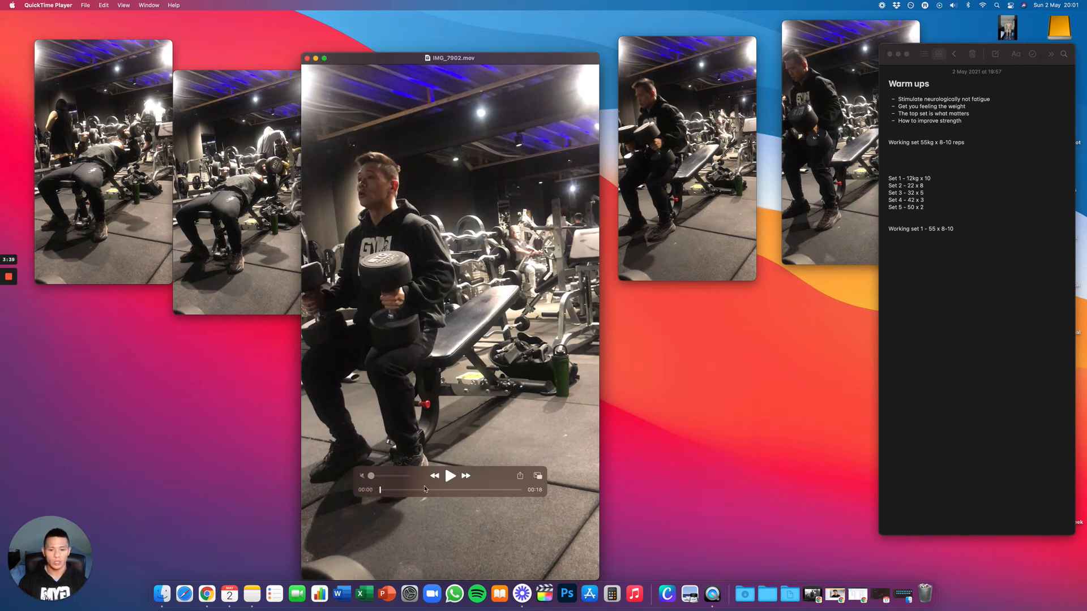
click(449, 475)
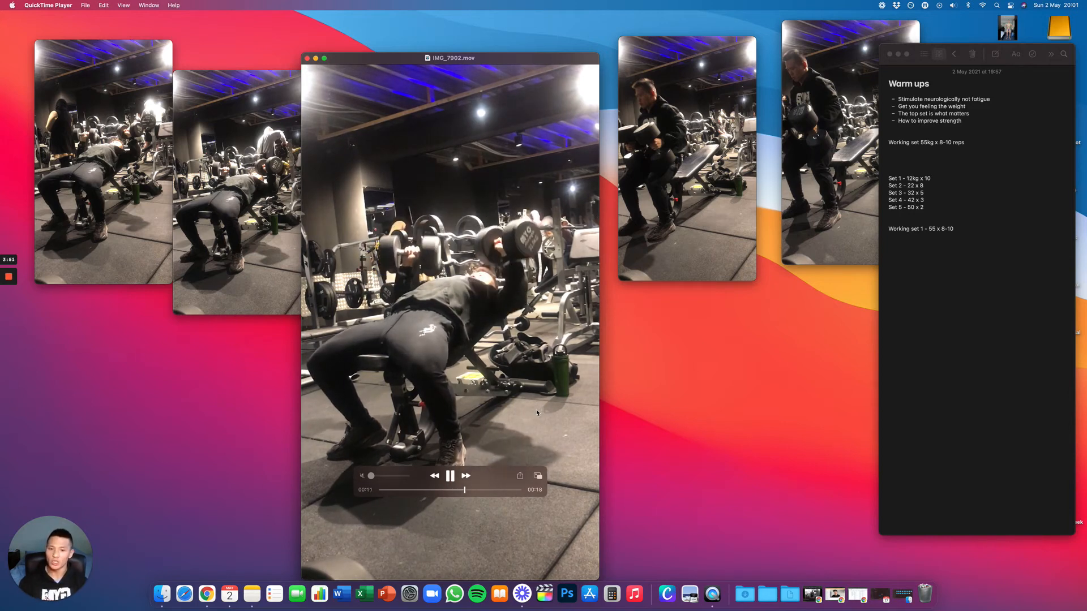
click(449, 475)
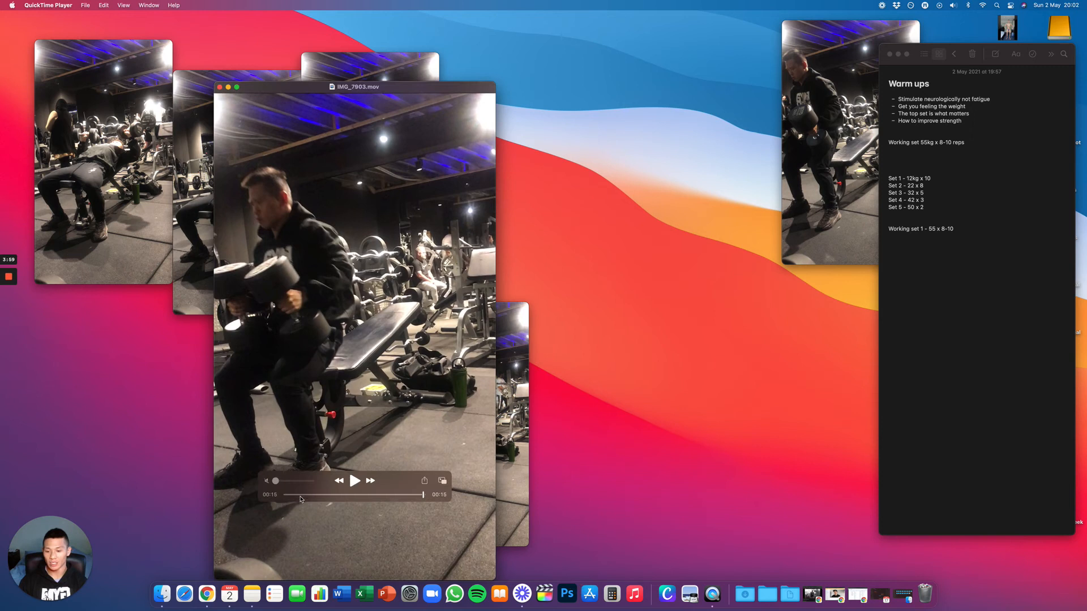
Play the fourth clip IMG_7903.mov from the start, then pause it
click(353, 480)
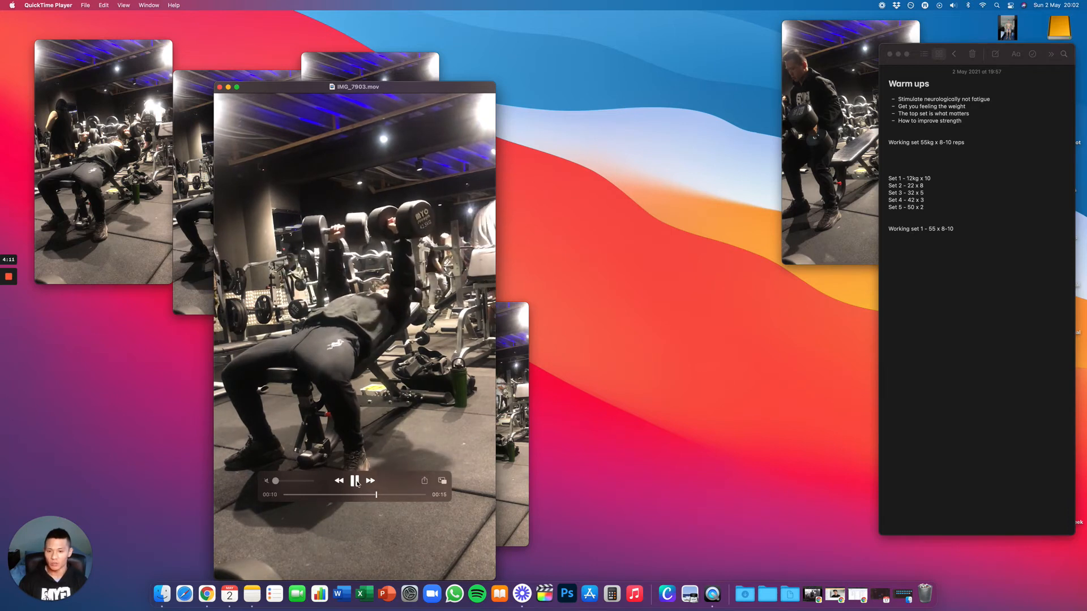
click(218, 87)
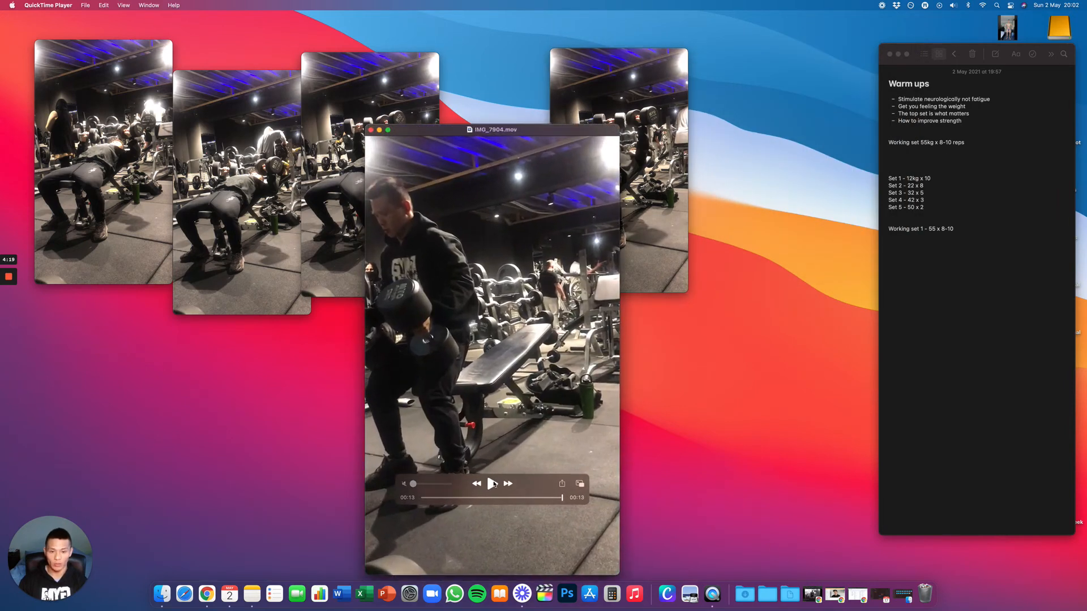
Replay IMG_7904.mov, move it back among the small windows, and start IMG_7905.mov
click(492, 483)
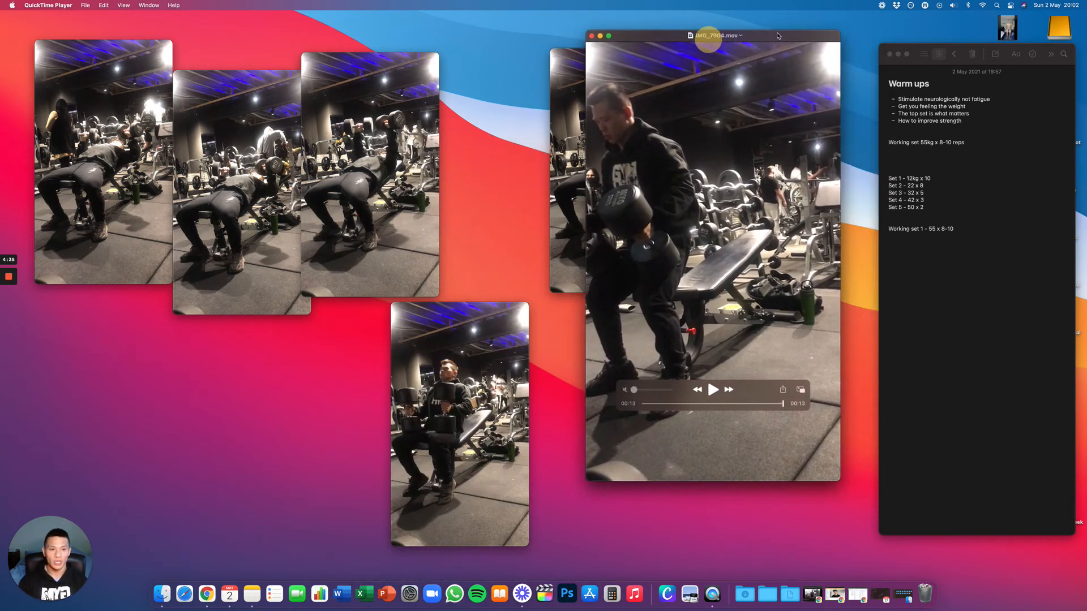
drag(718, 35, 785, 87)
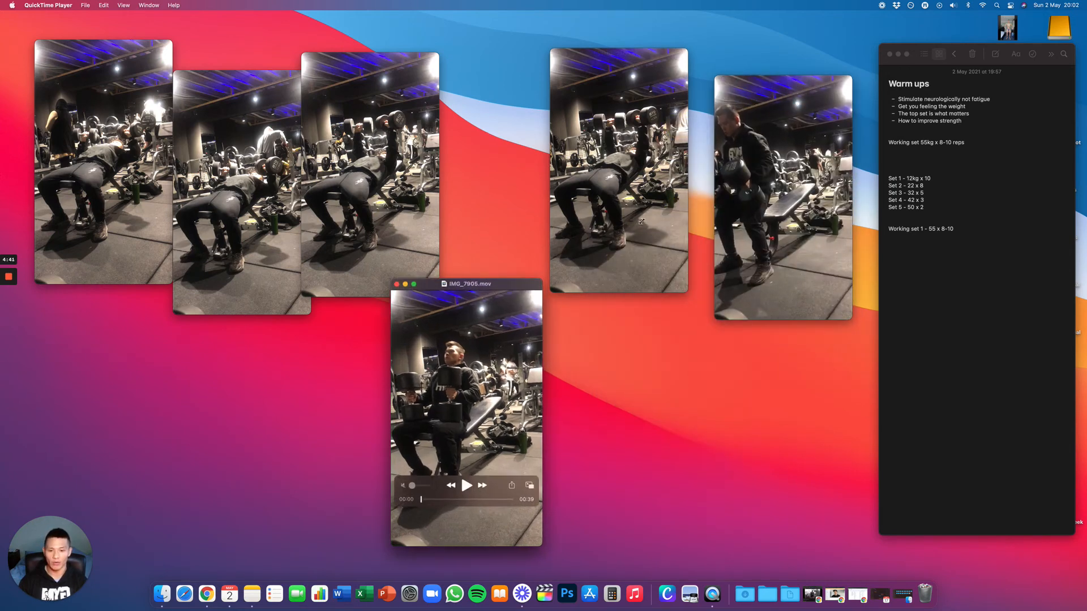
click(466, 486)
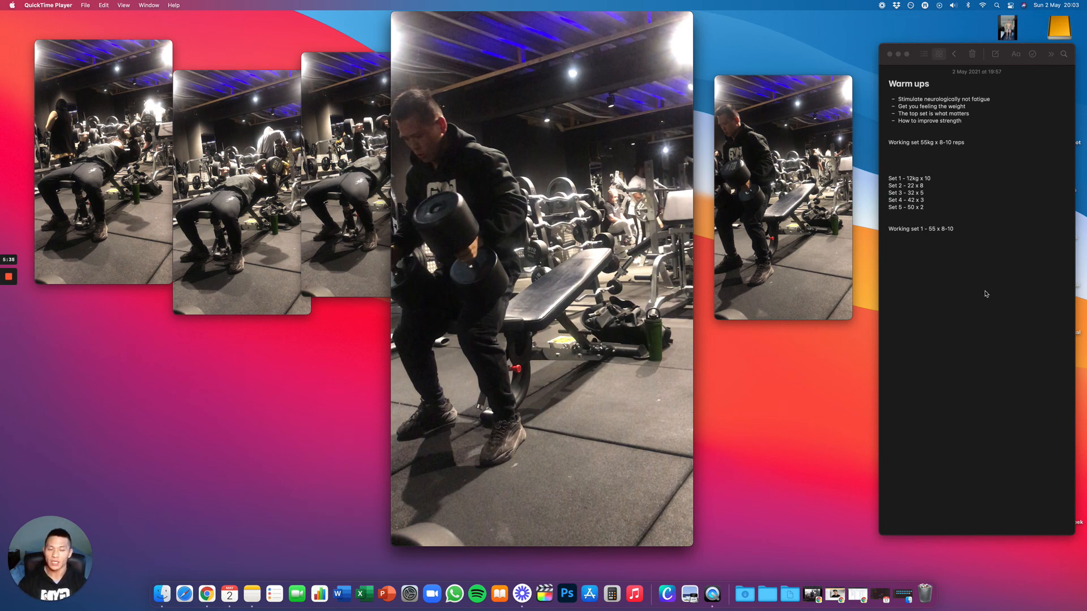
mouse_move(937, 311)
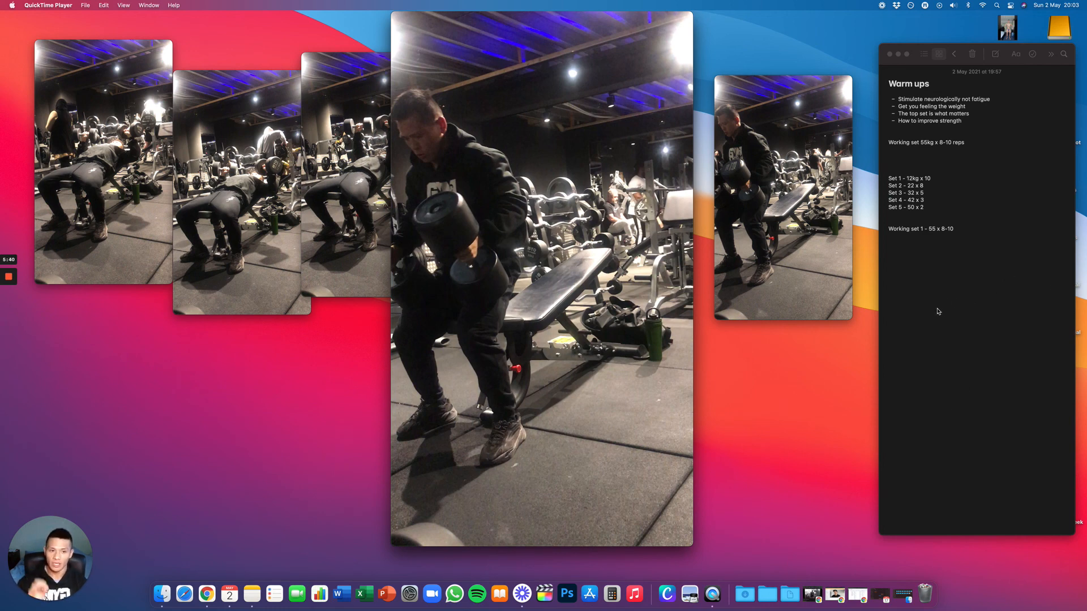